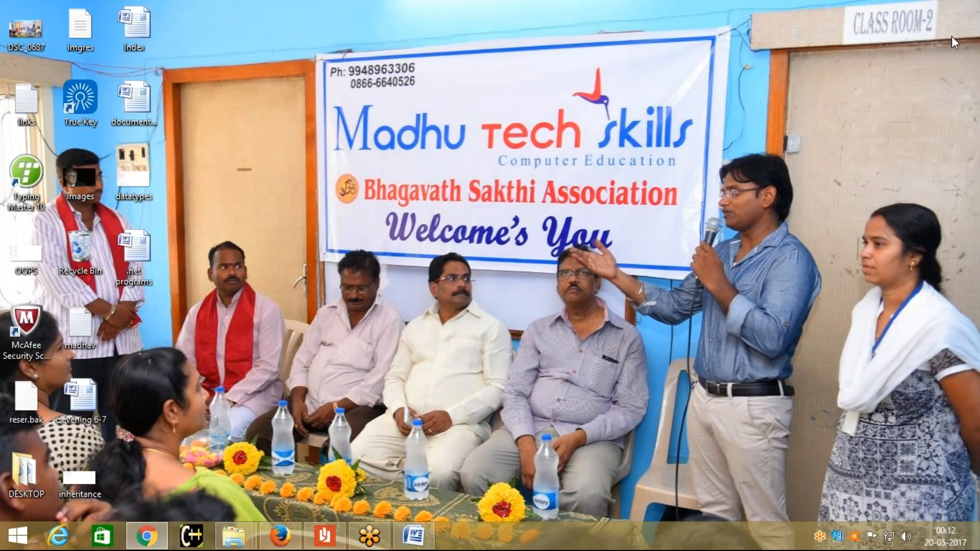
mouse_move(946, 44)
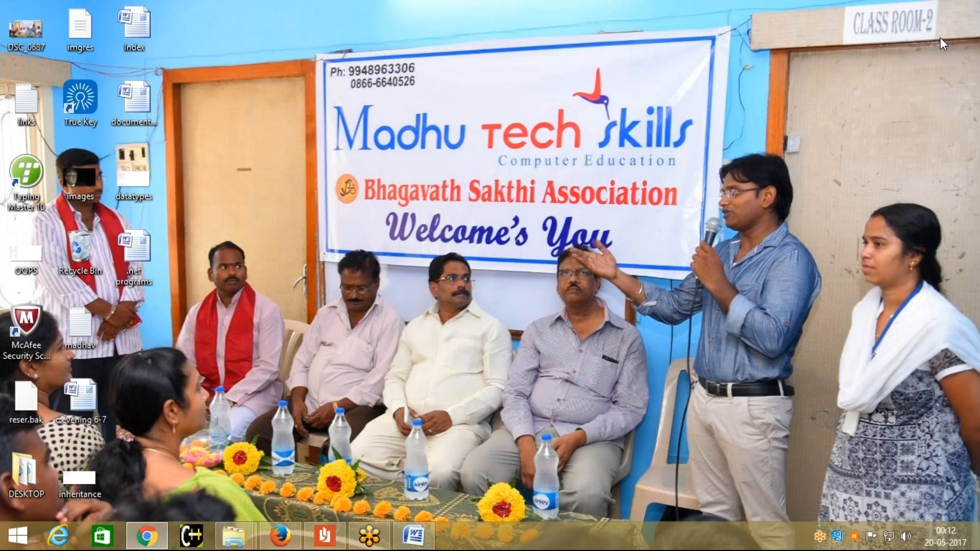
mouse_move(552, 382)
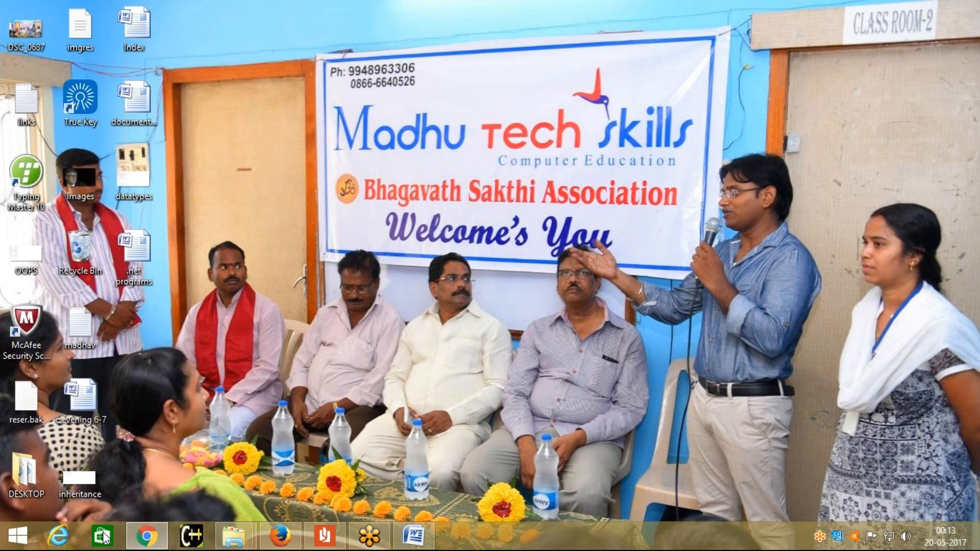
mouse_move(383, 386)
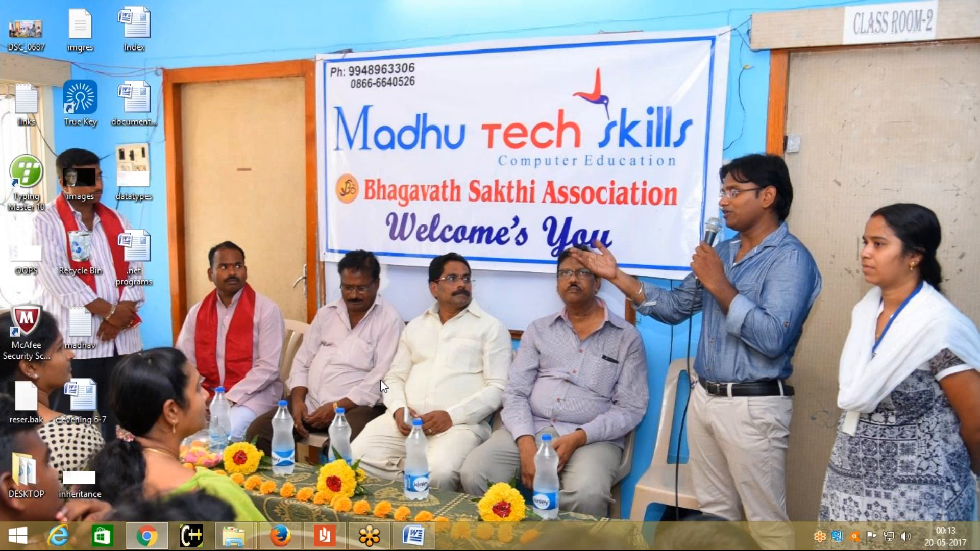
mouse_move(392, 381)
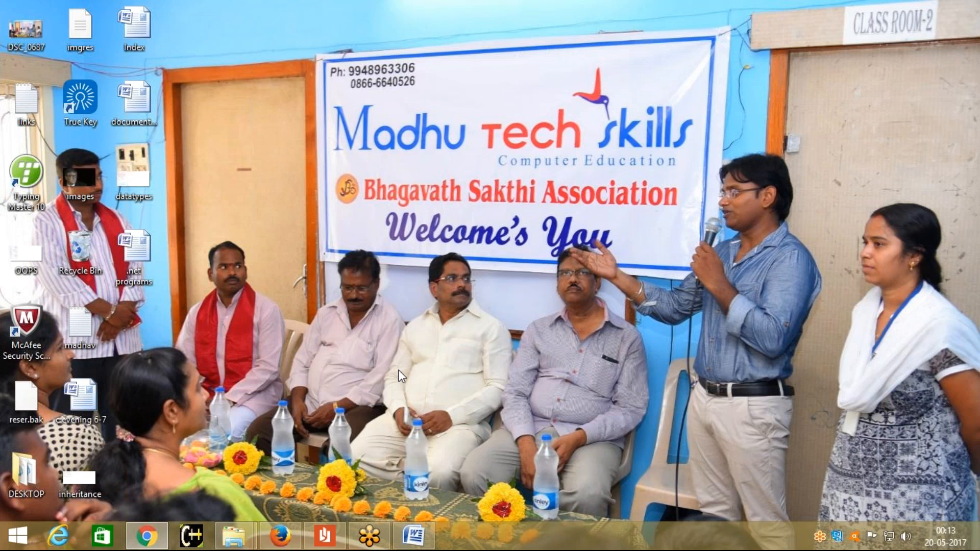
Launch Paint and save the blank picture as file "1" in E:\MadhuSir.
left_click(12, 536)
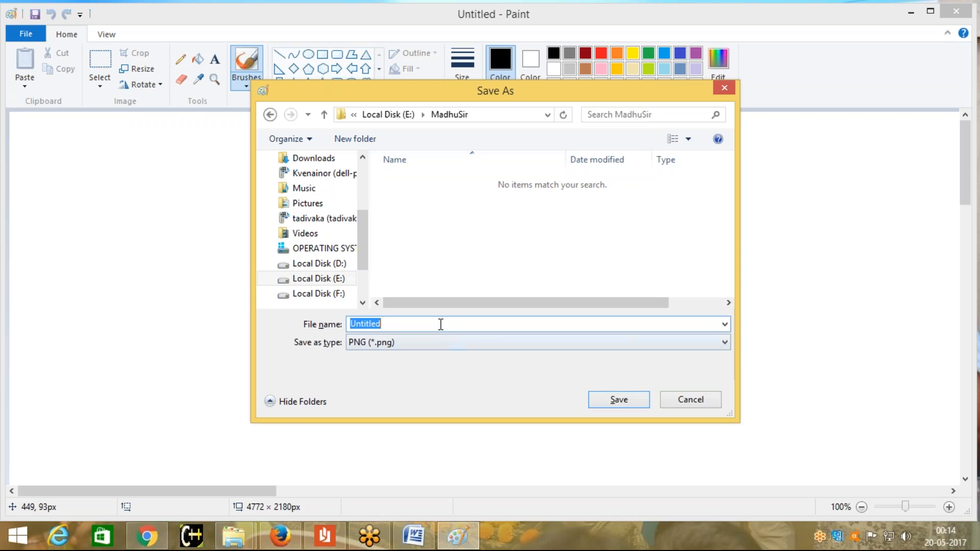
left_click(618, 399)
type("W")
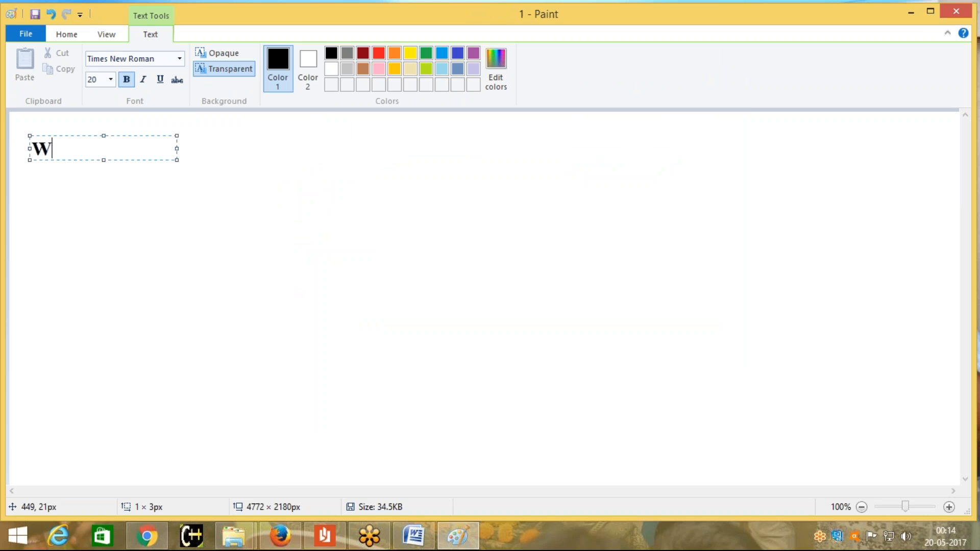
Finish the bold heading "What is Java?" and clear the stray "2." on the second line.
type("hat is")
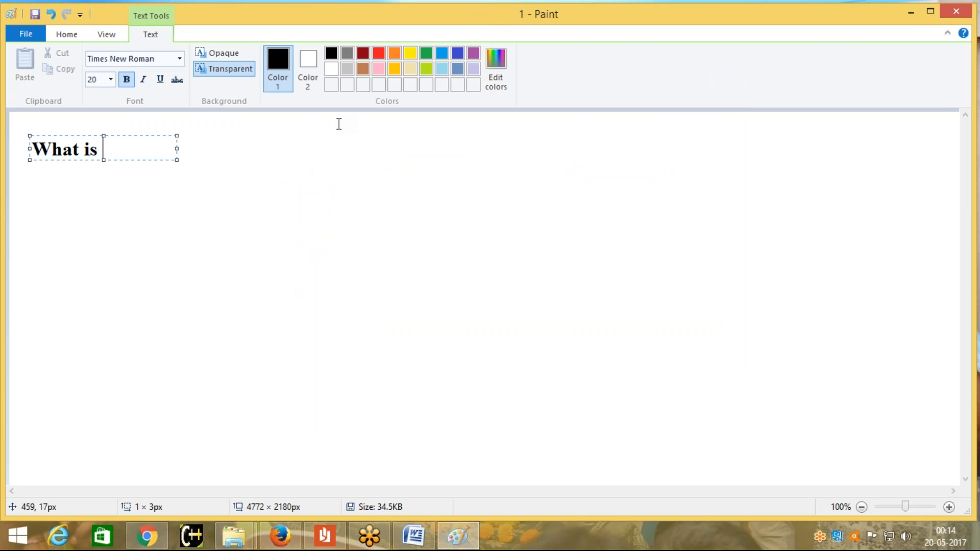
type("Ja")
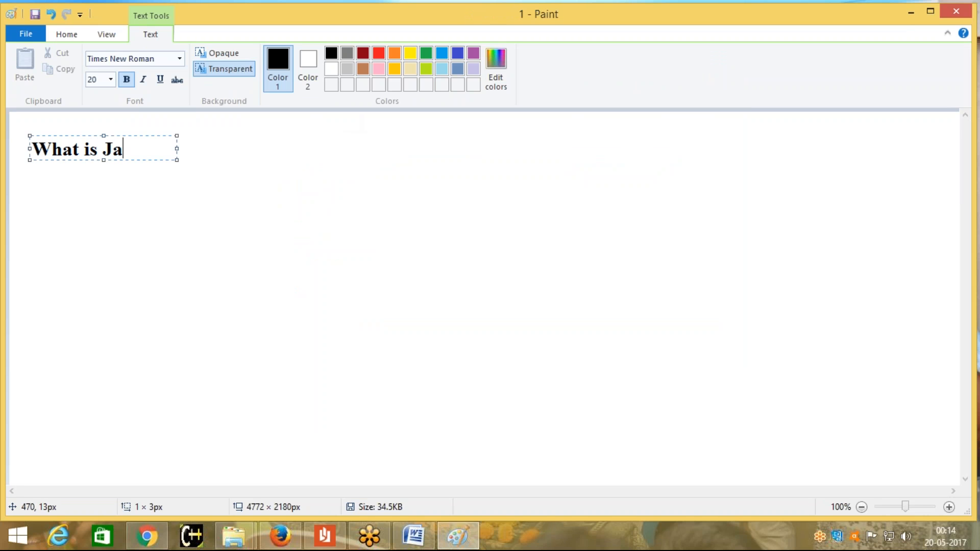
type("va?")
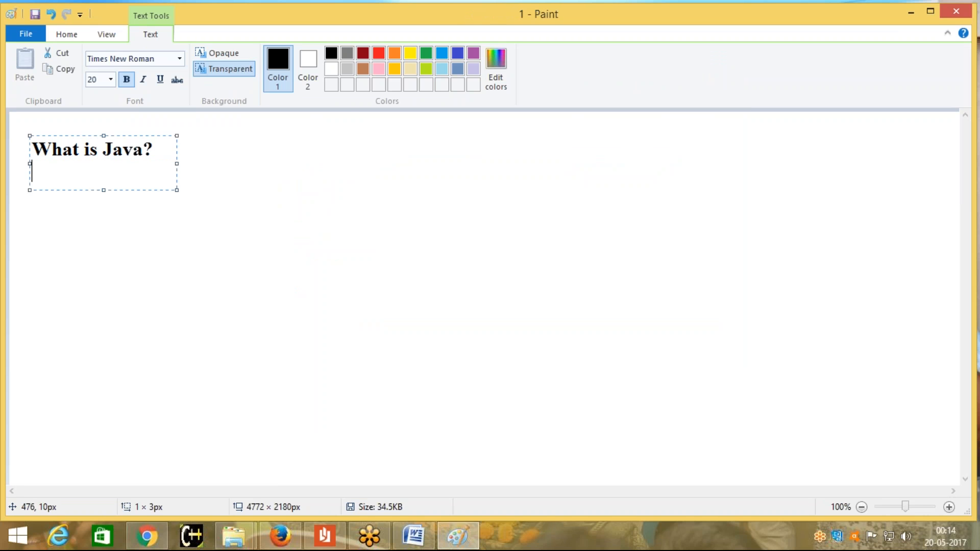
mouse_move(352, 118)
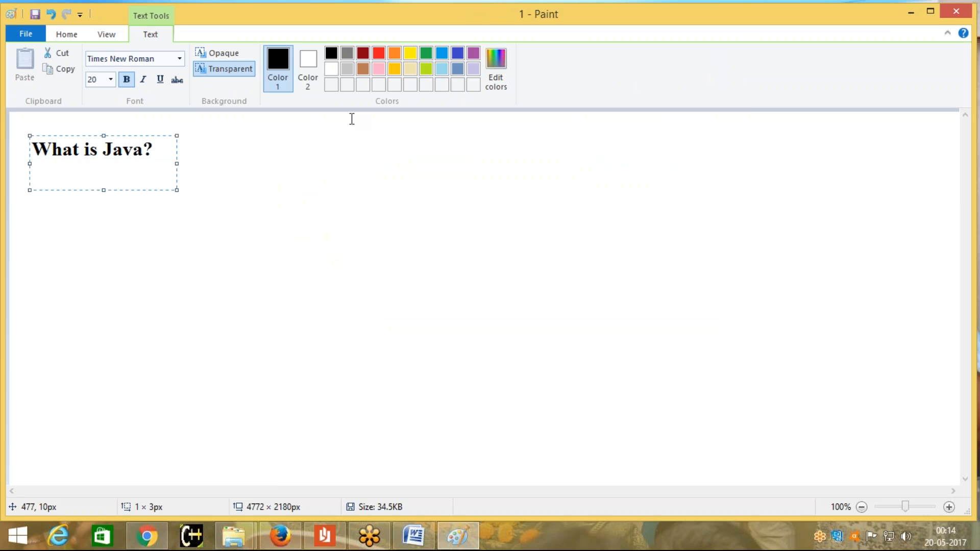
type("2.")
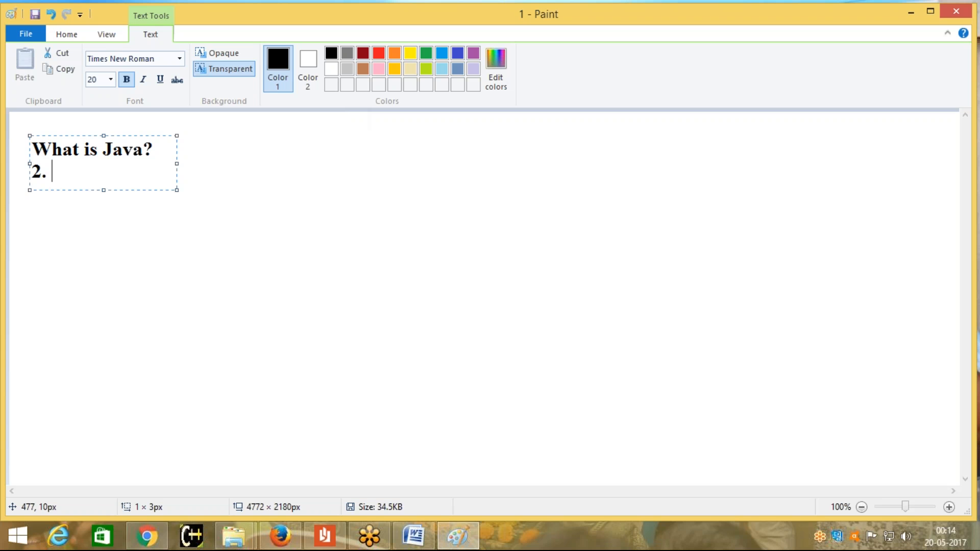
key("Backspace")
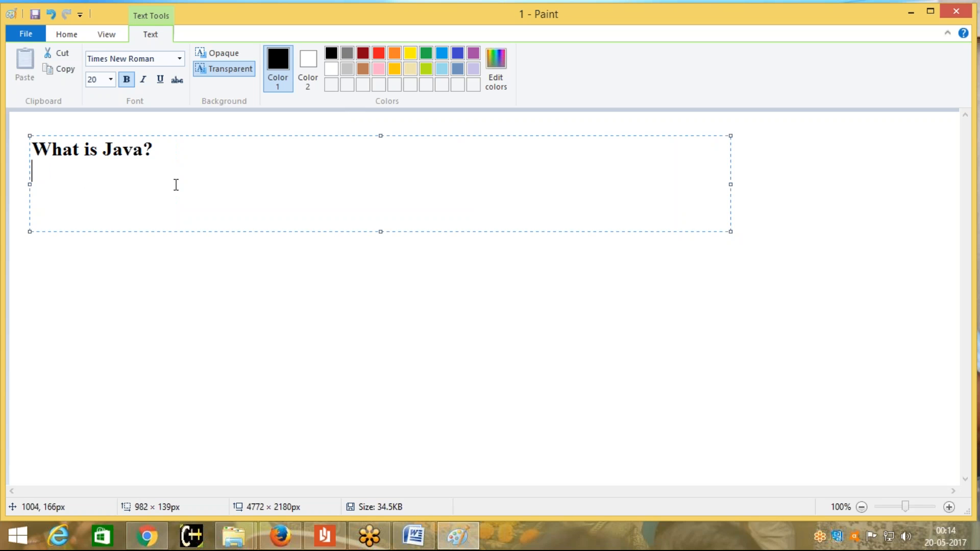
mouse_move(247, 152)
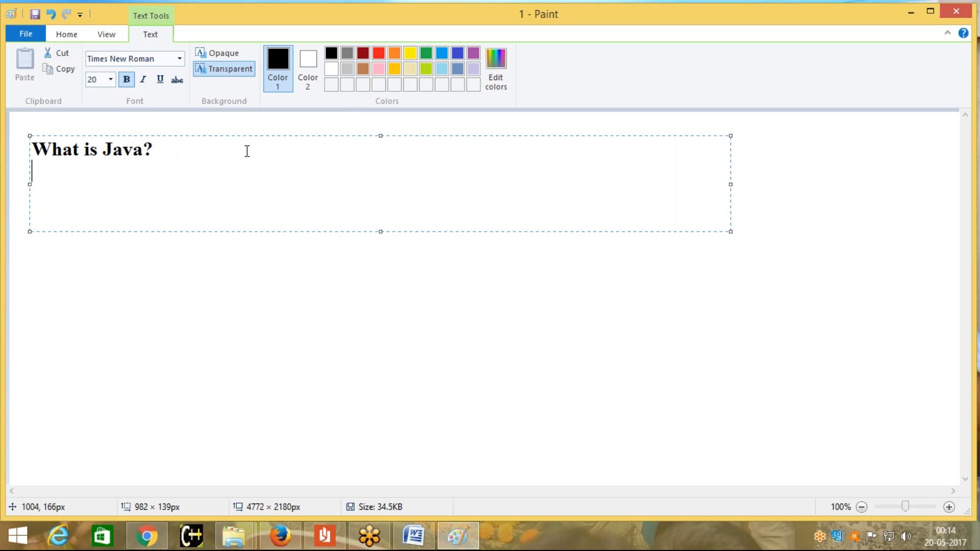
Write the second line "Java is an Object Oriented Programming Language" beneath the heading.
type("Java i")
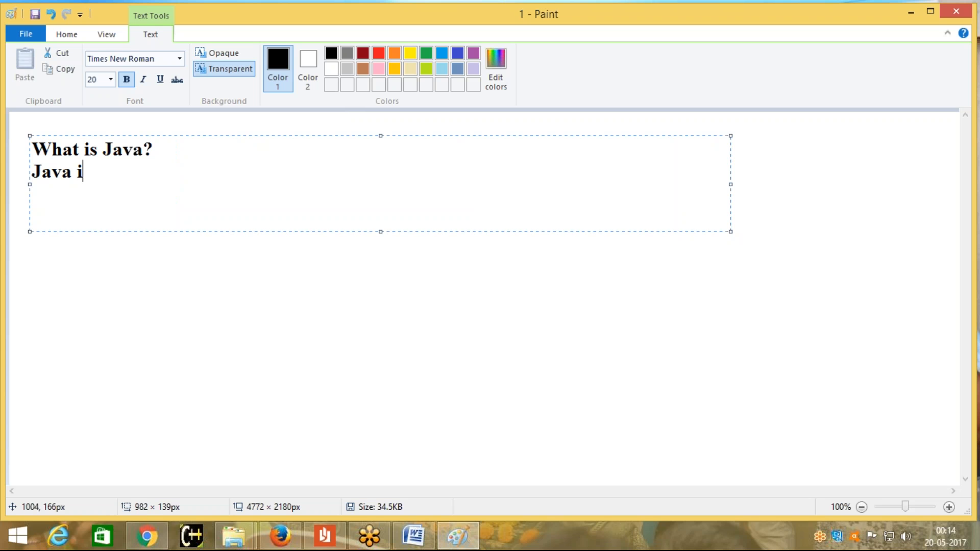
type("s an")
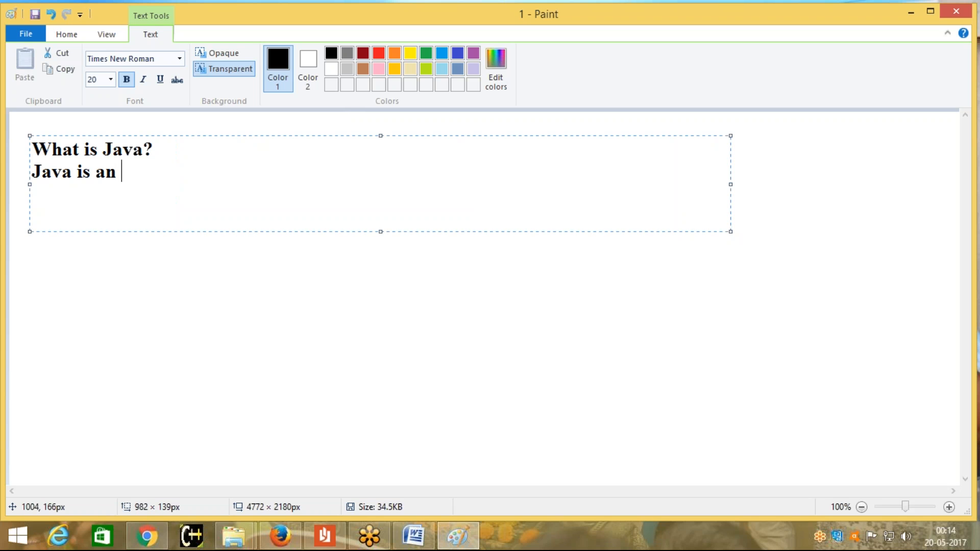
type("Object")
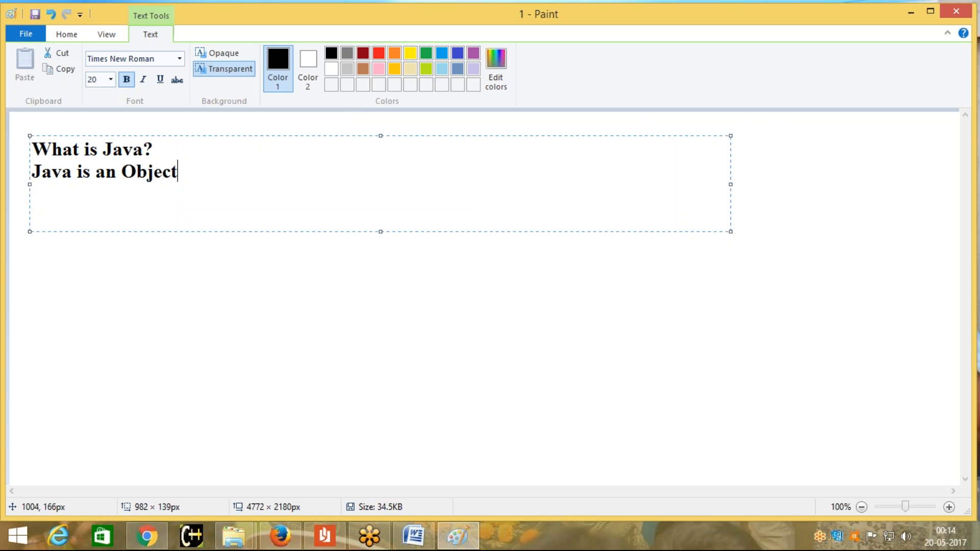
type("Ori")
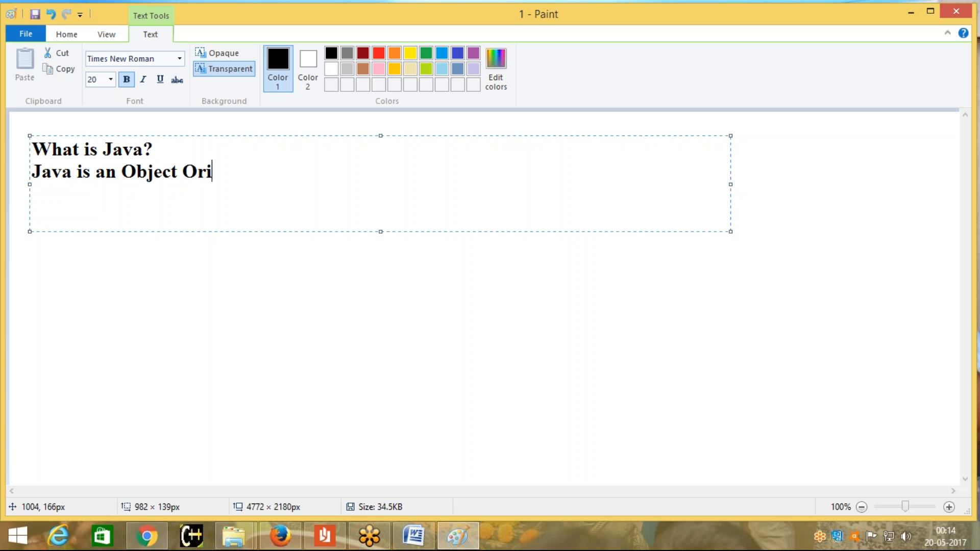
type("ented")
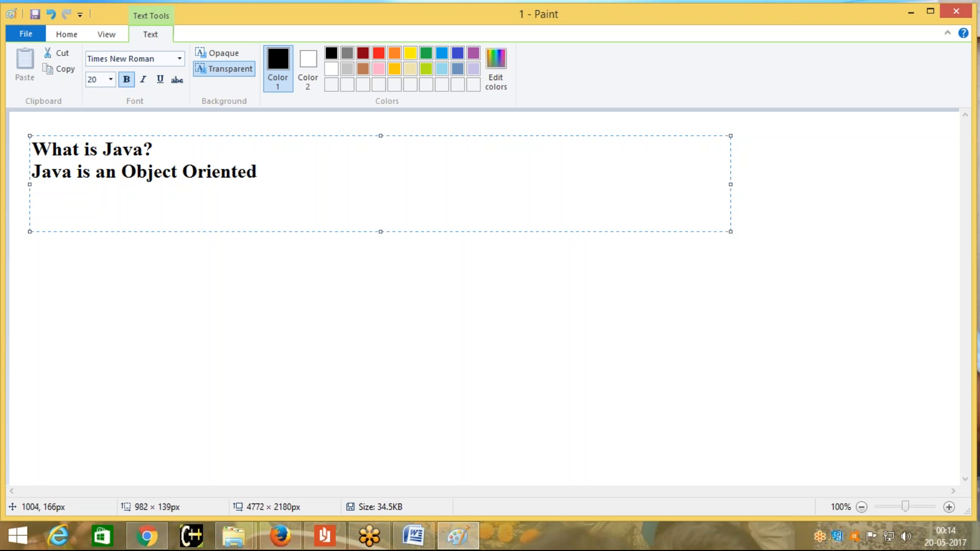
type("Program")
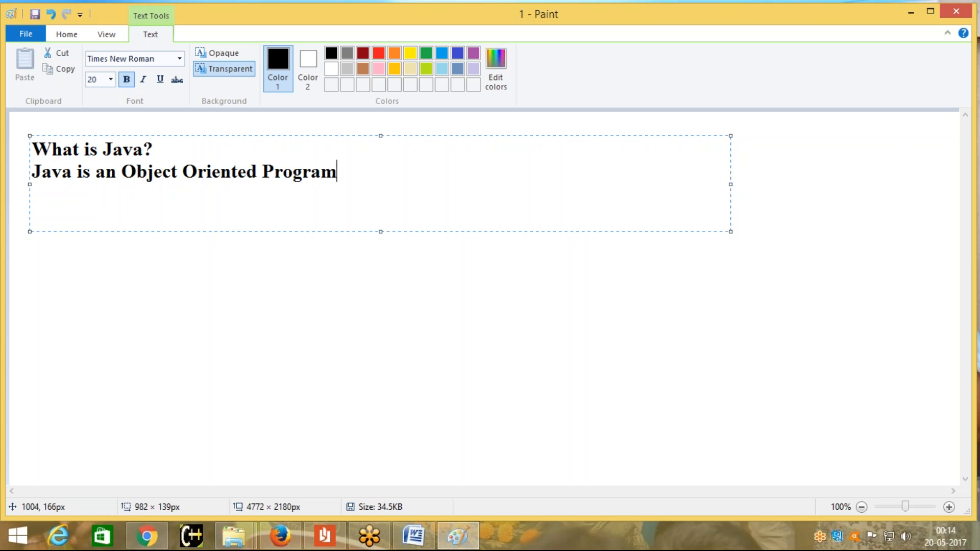
type("ming L")
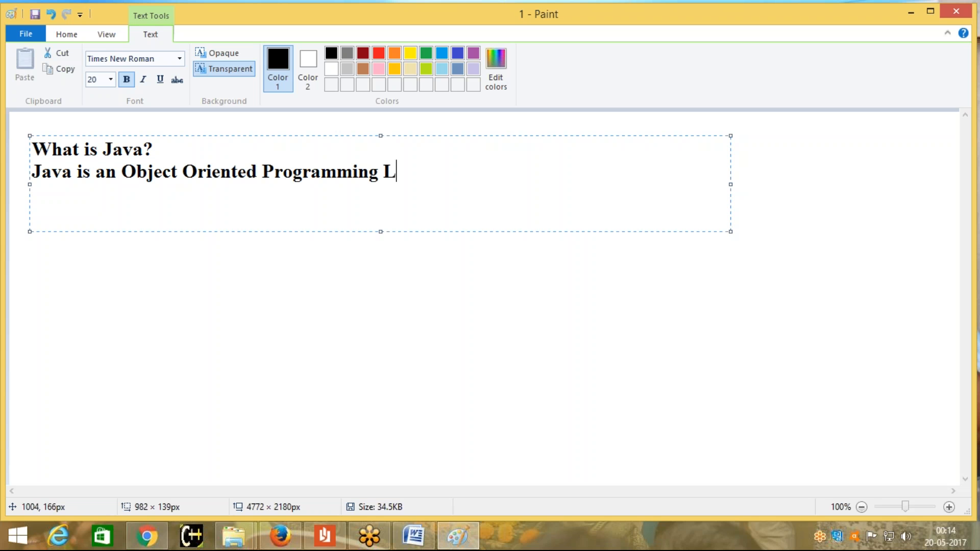
type("anguage")
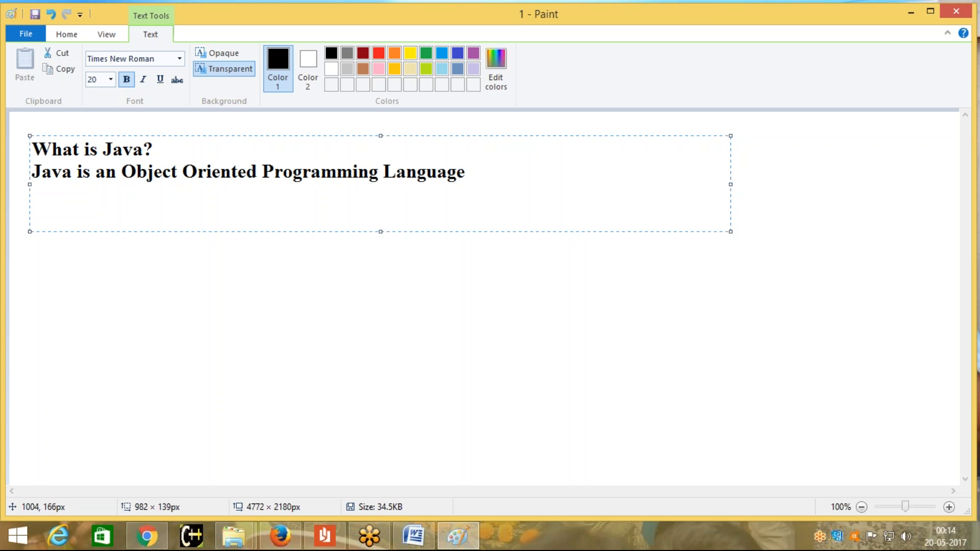
Continue after Language with ", Originally developed by Sun MicroSystems of USA".
left_click(465, 172)
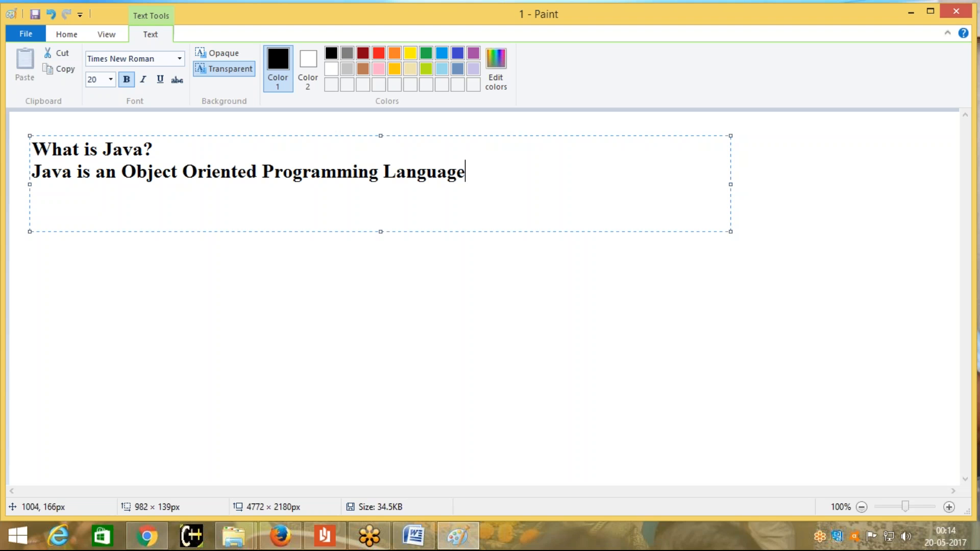
type(",")
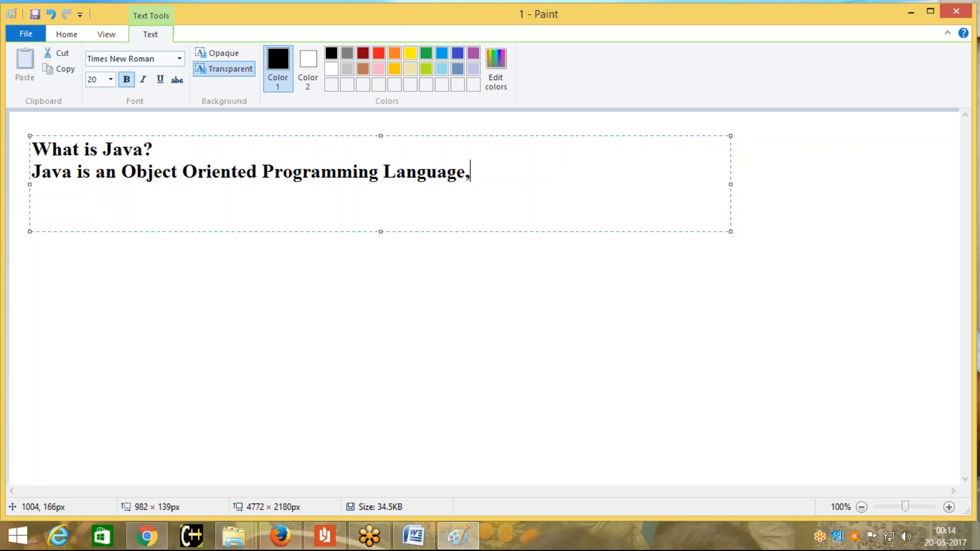
type("Origin")
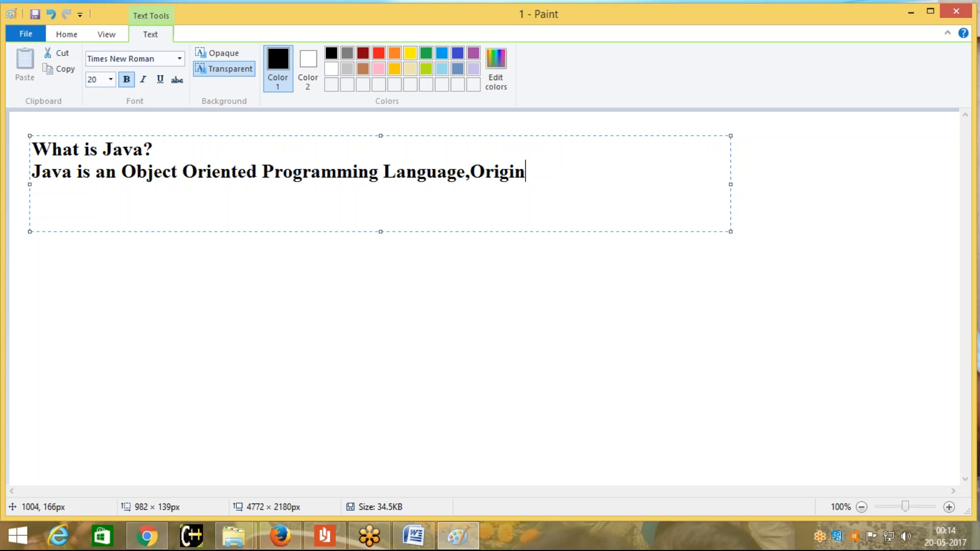
type("ally devel")
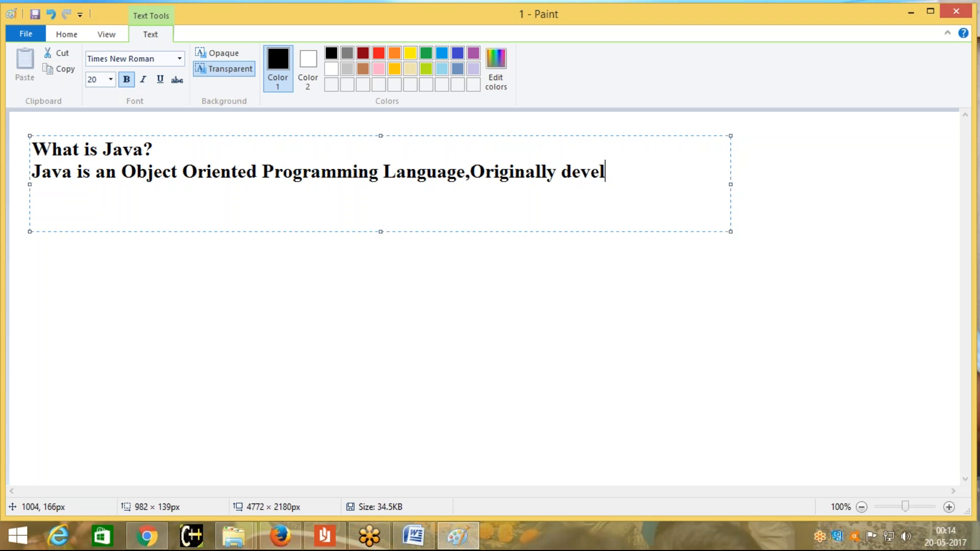
type("oped by")
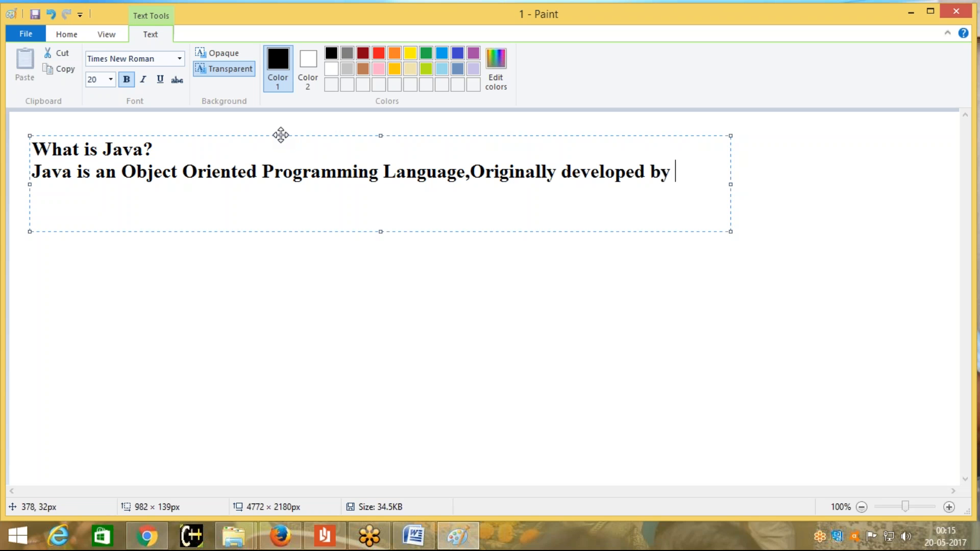
type("Su")
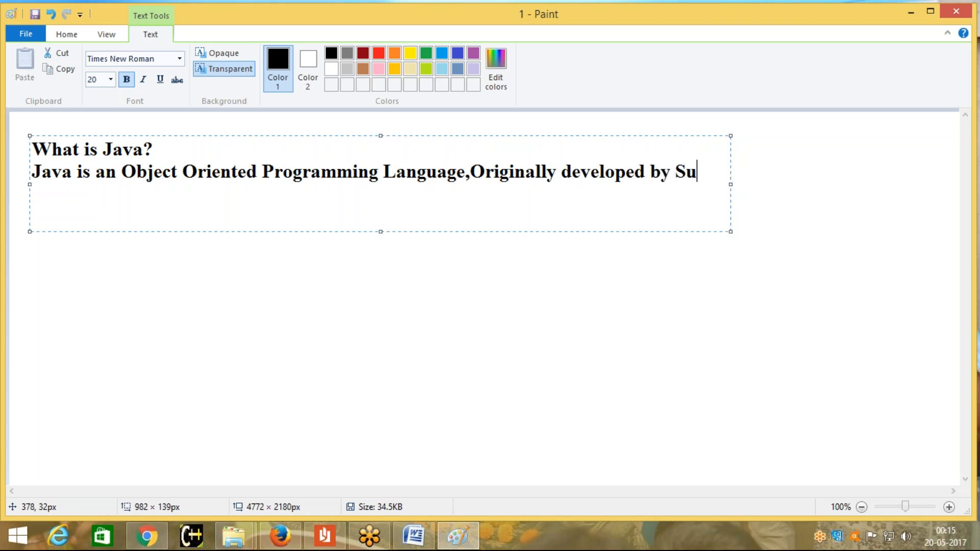
type("n Mi")
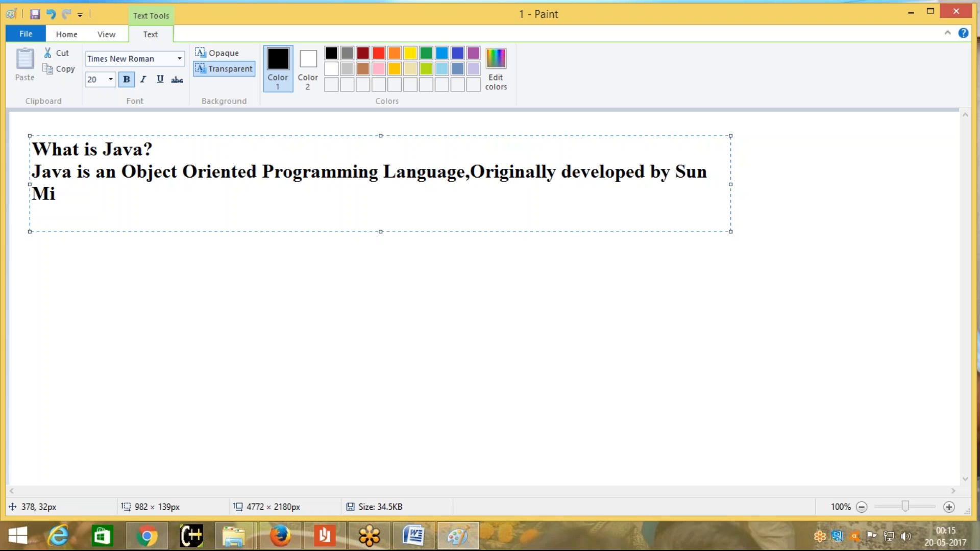
type("croS")
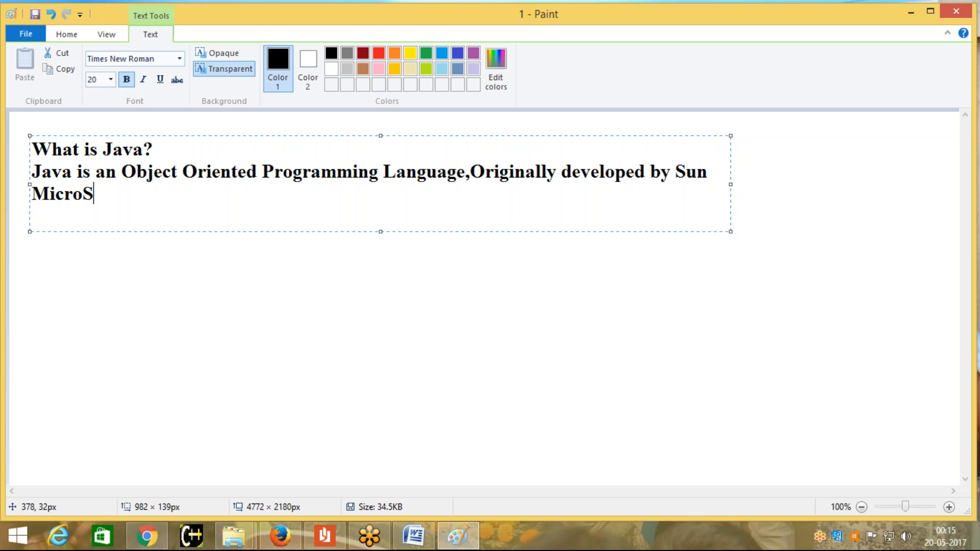
type("ystems")
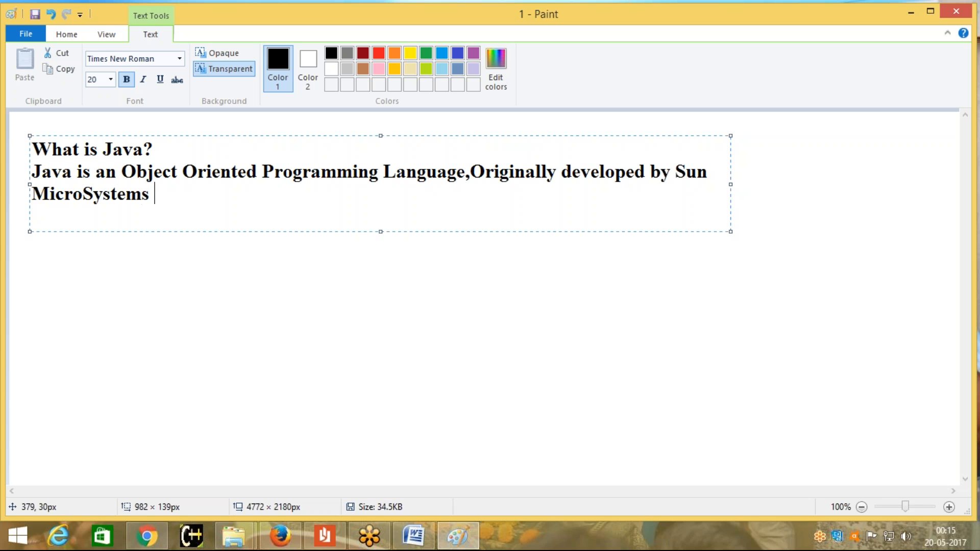
type("of USA")
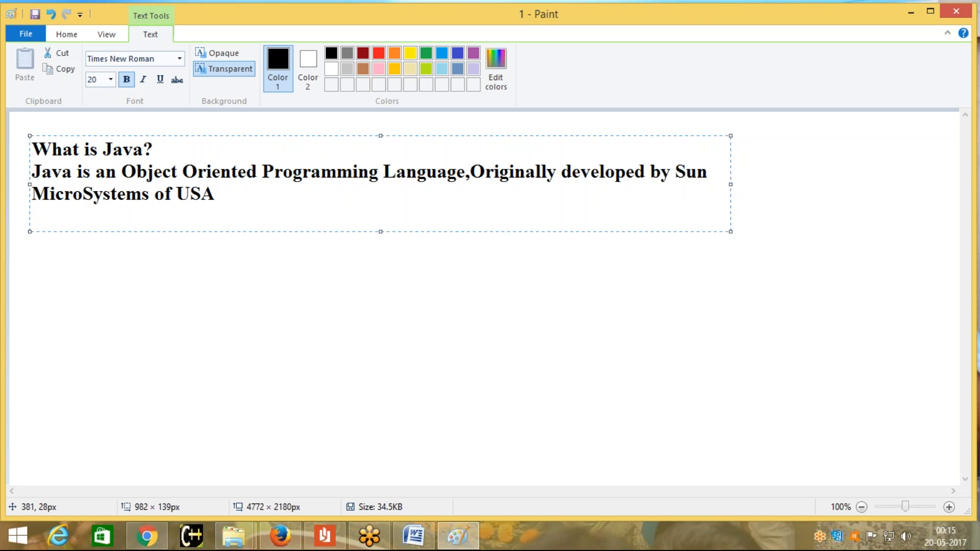
Finish the sentence "IN 1991, and It was released in the year of 1995.".
type("IN 19")
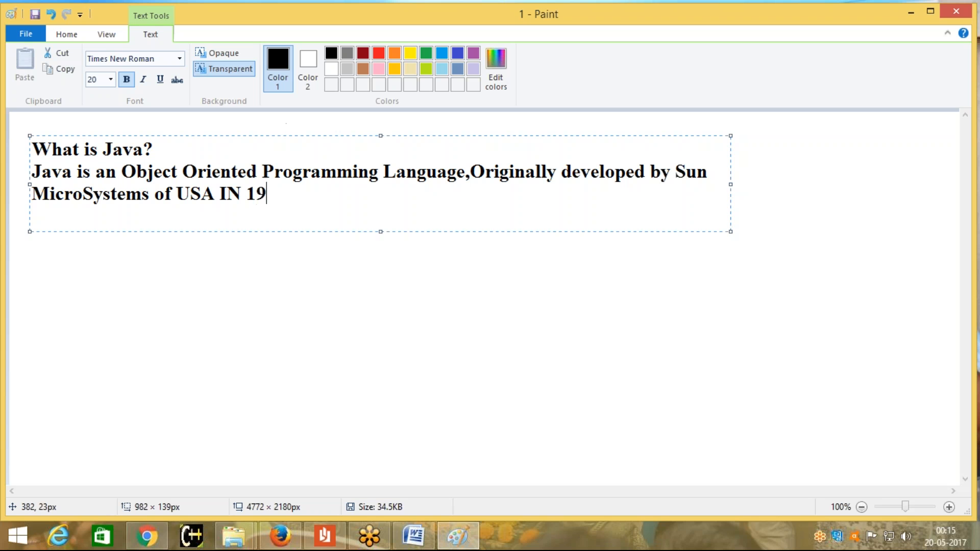
type("91")
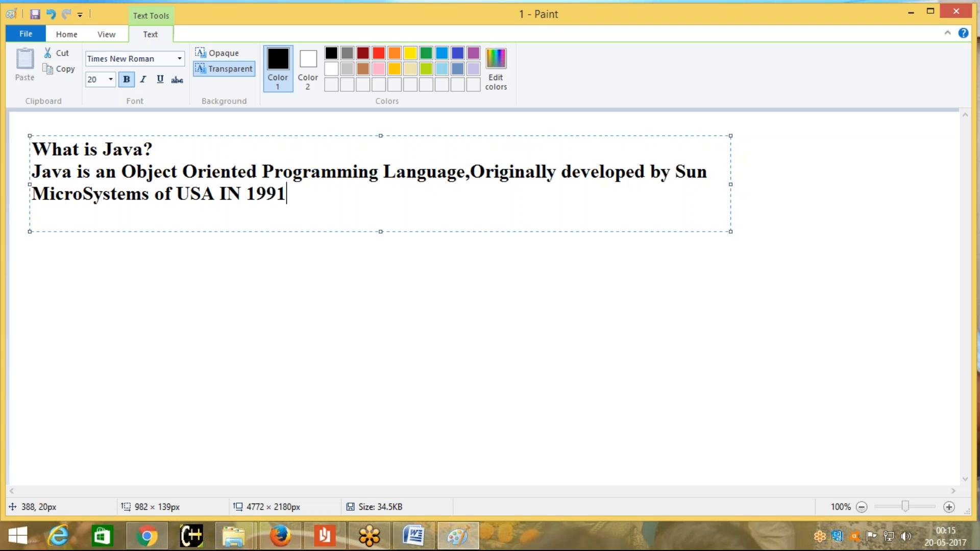
type(", AND")
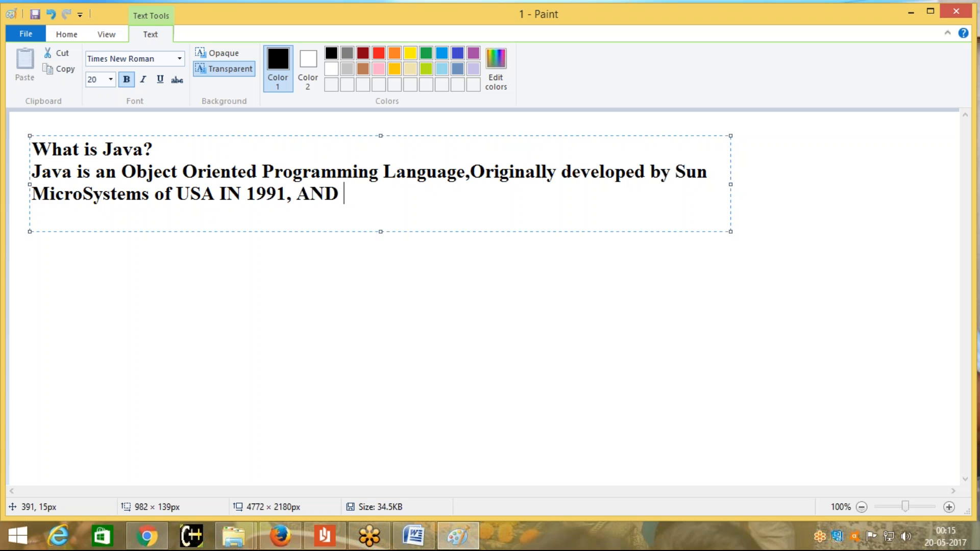
type("It")
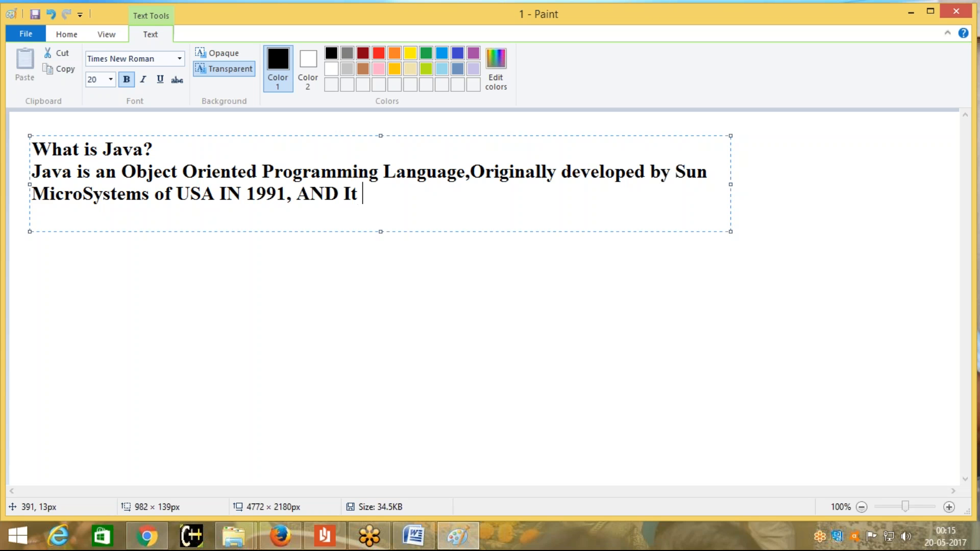
type("was")
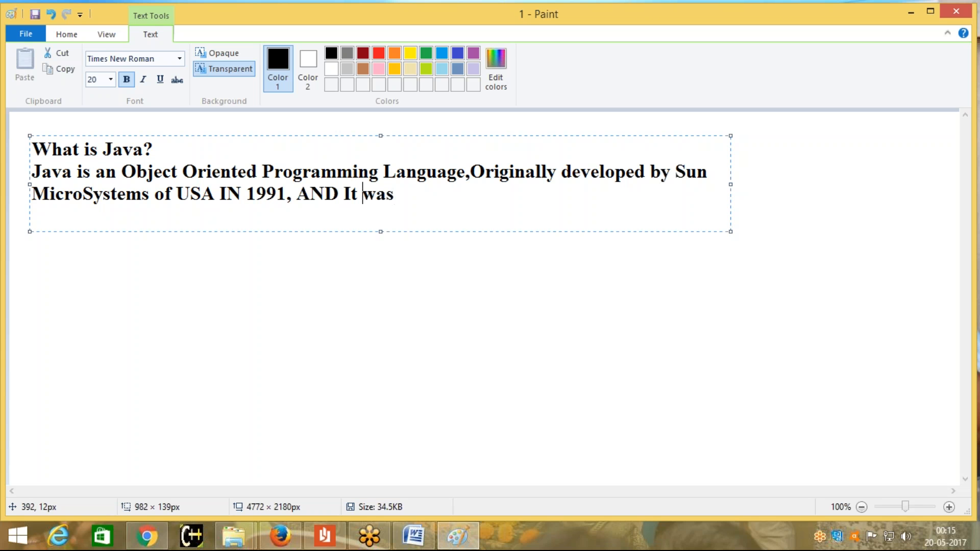
type("and")
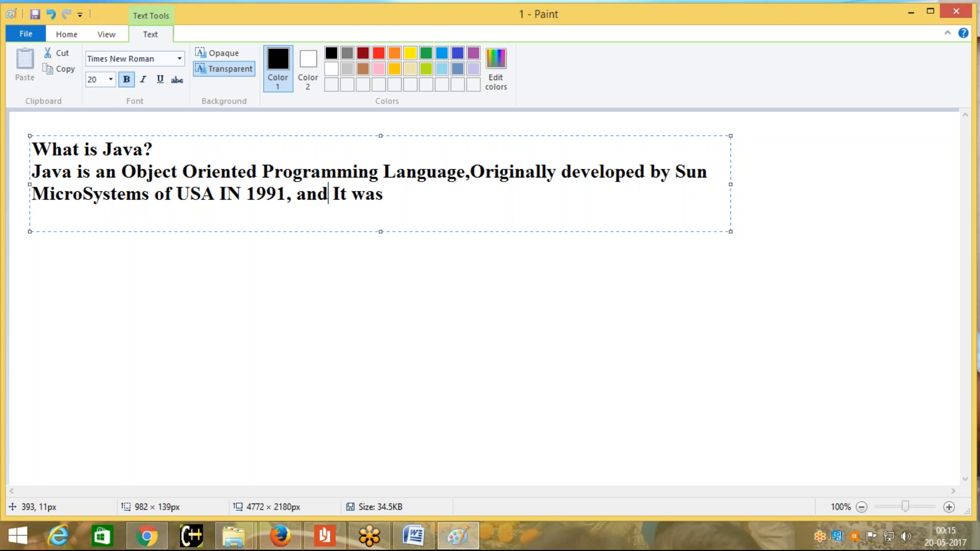
type("r")
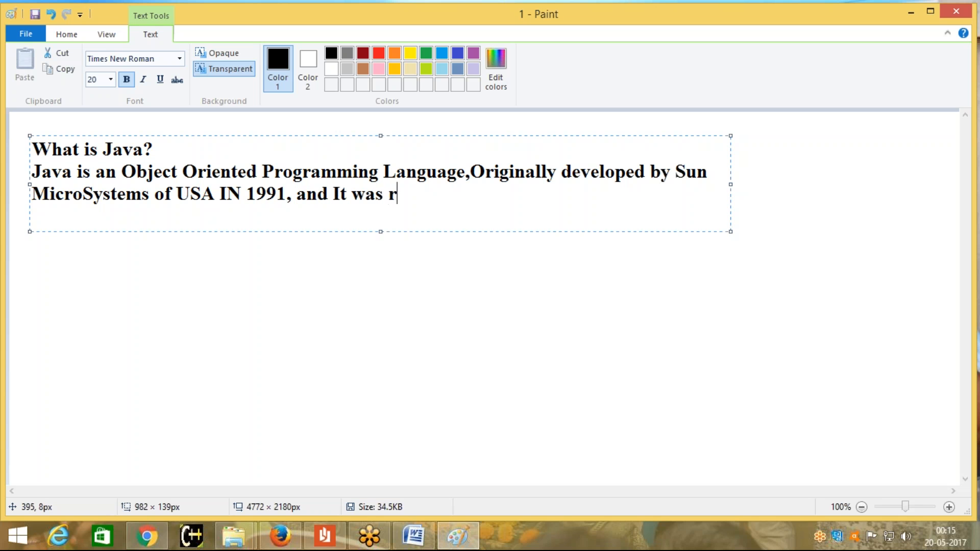
type("eleased")
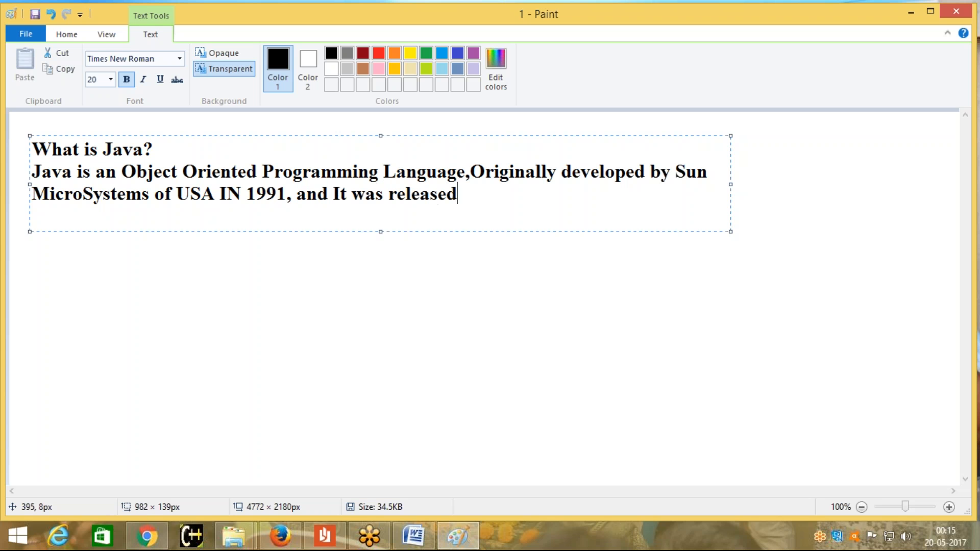
type("in the yea")
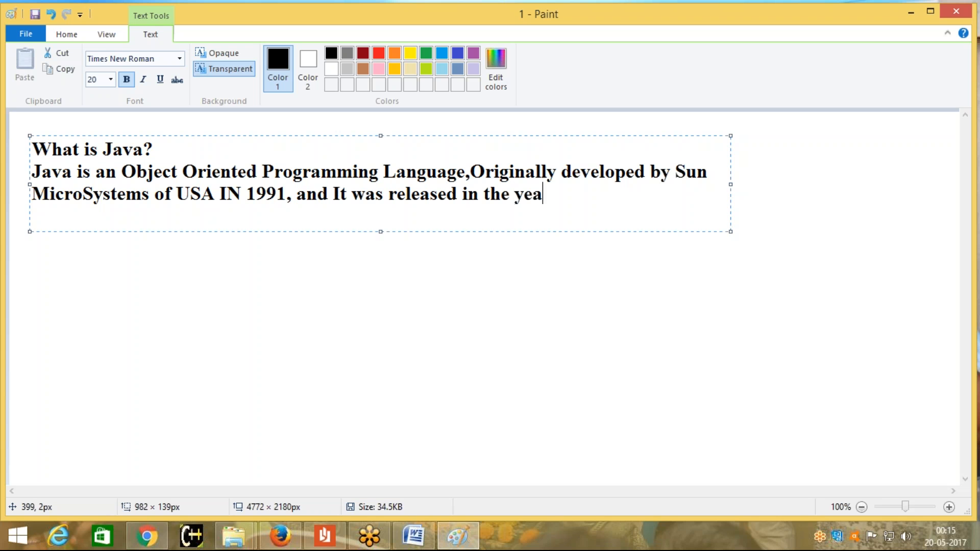
type("r of")
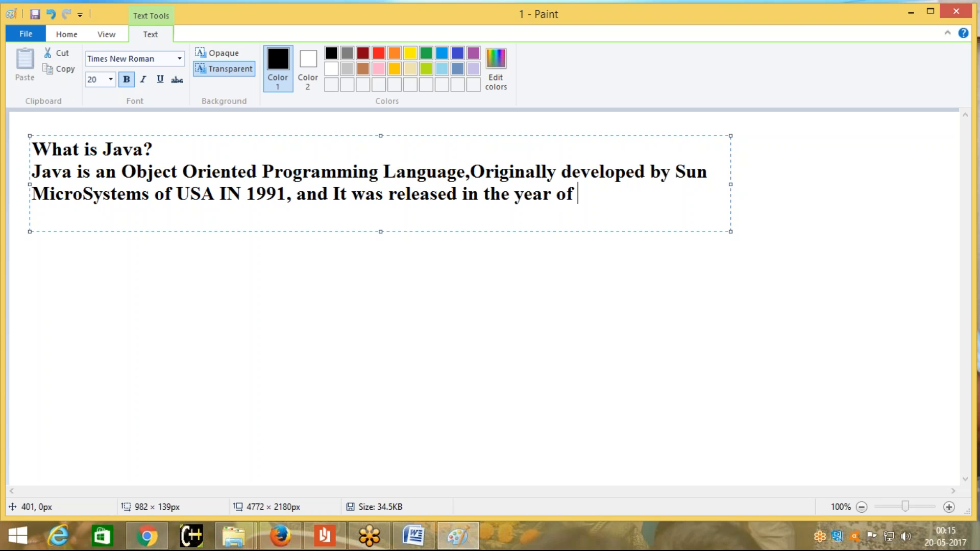
type("1995")
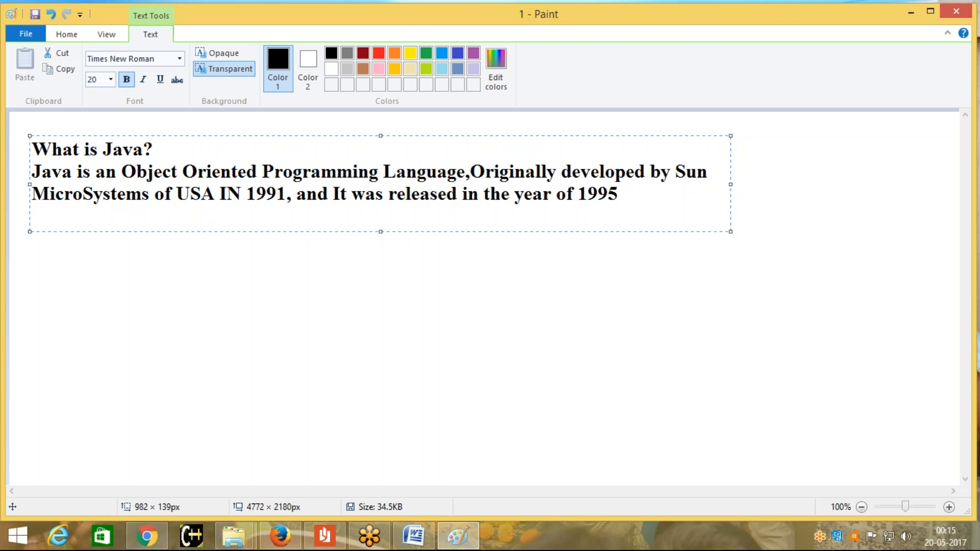
type(".")
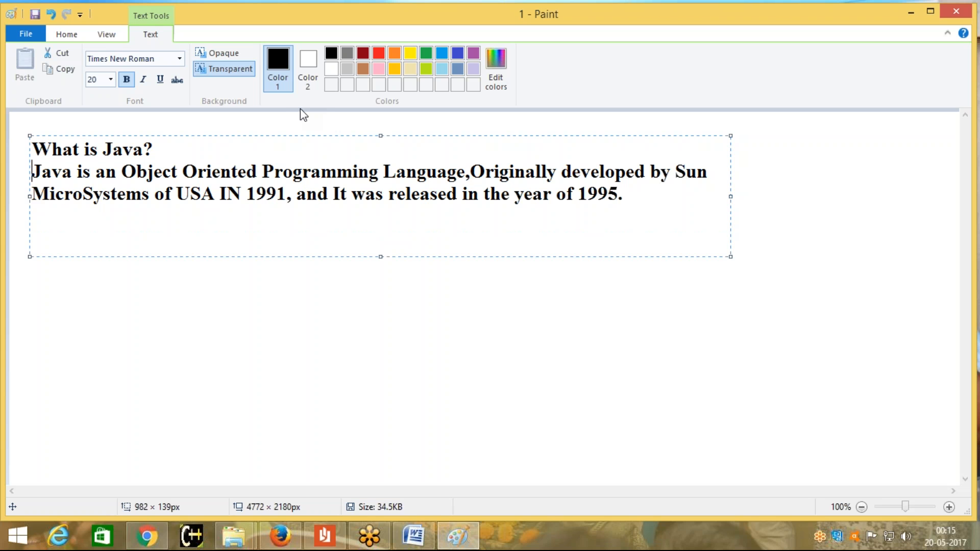
Number the first answer "1." and add "2. Java is also called as platform.".
type("1.")
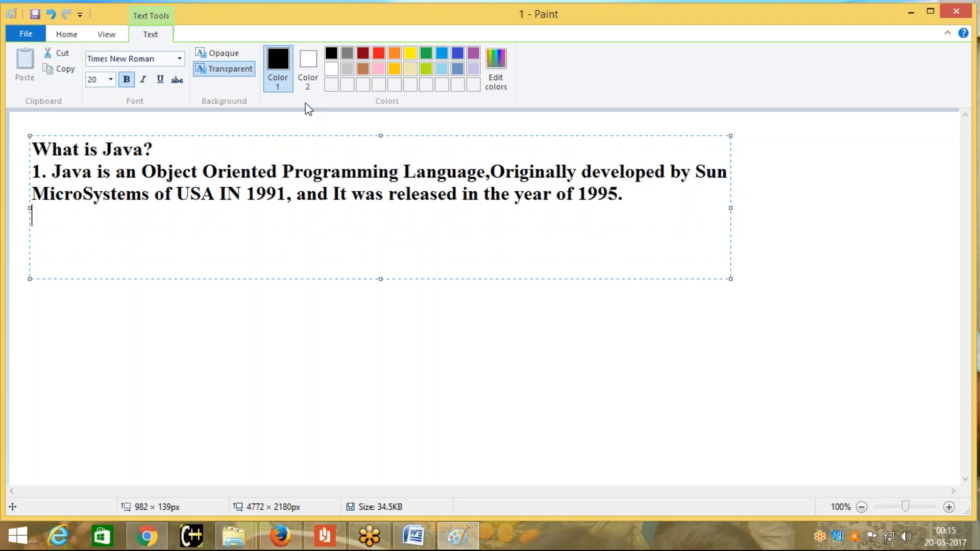
type("2.")
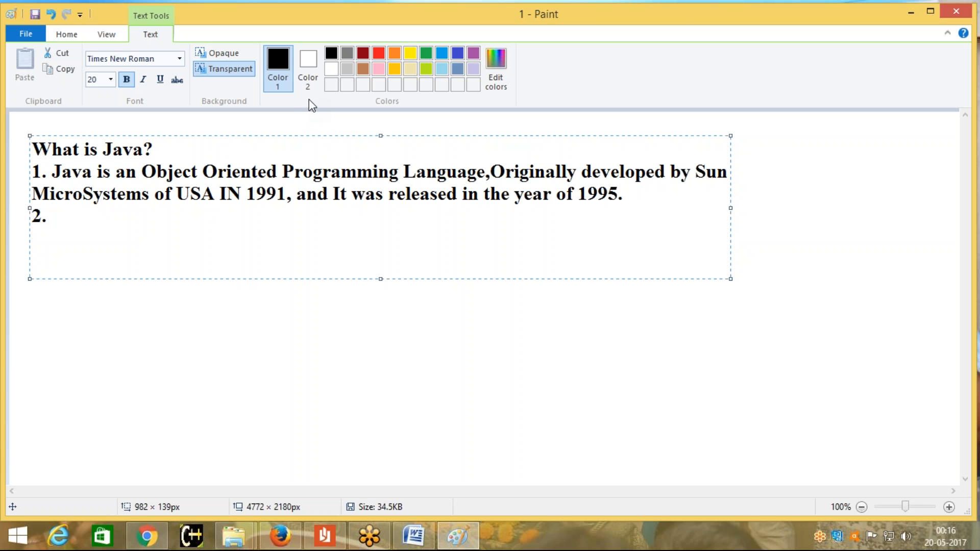
type("Java is also")
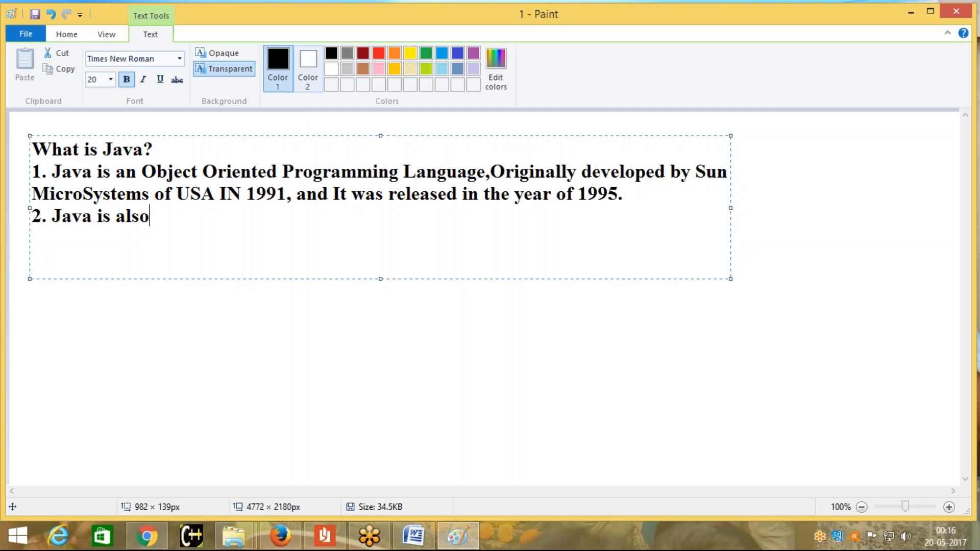
type("called as")
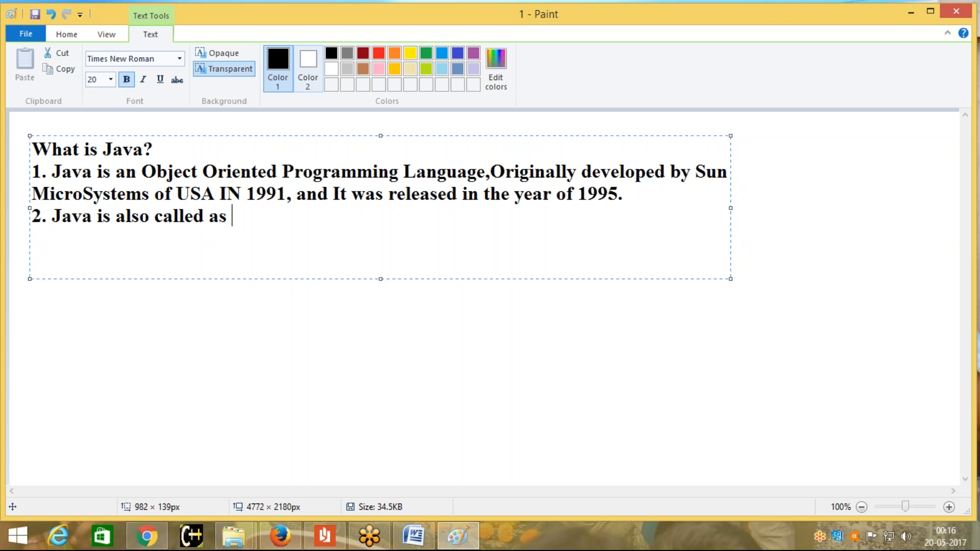
type("platf")
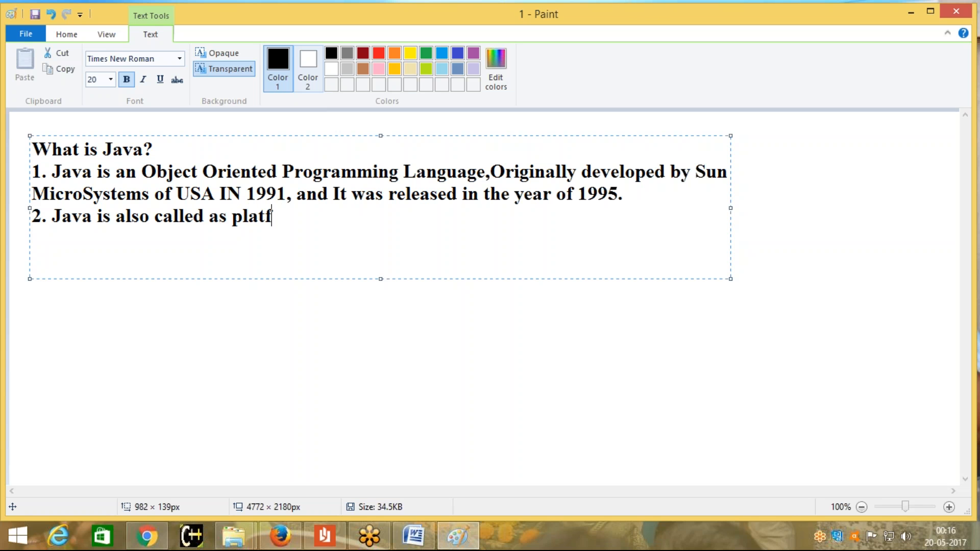
type("orm.")
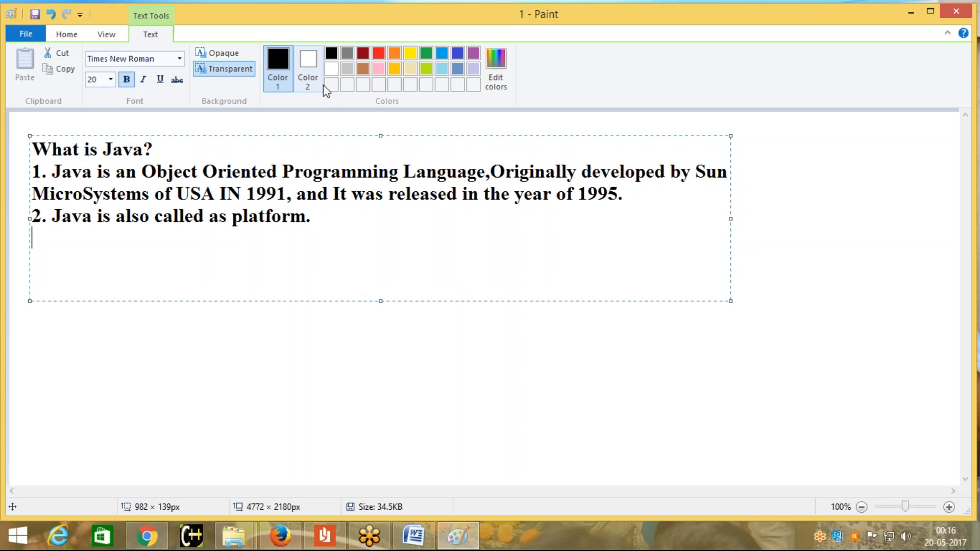
mouse_move(302, 82)
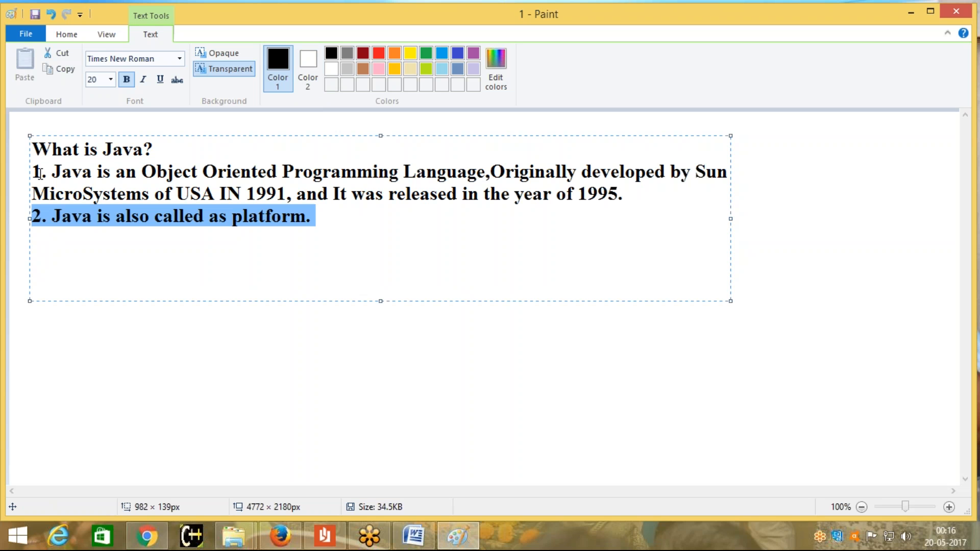
left_click(349, 216)
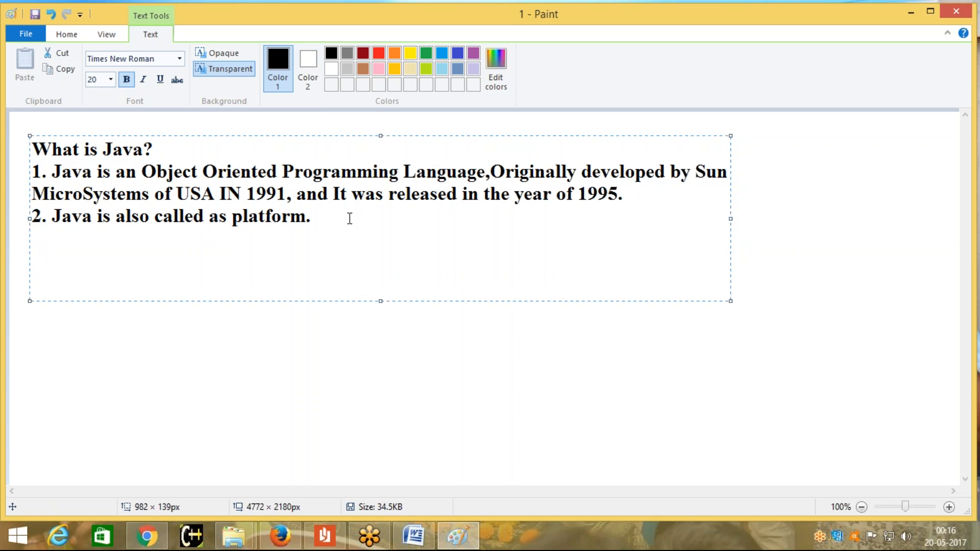
mouse_move(265, 246)
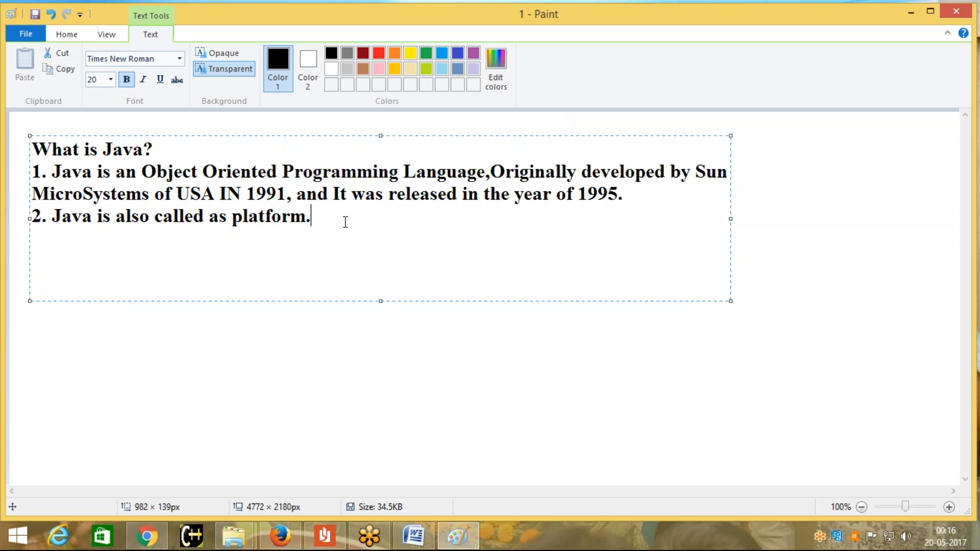
mouse_move(333, 218)
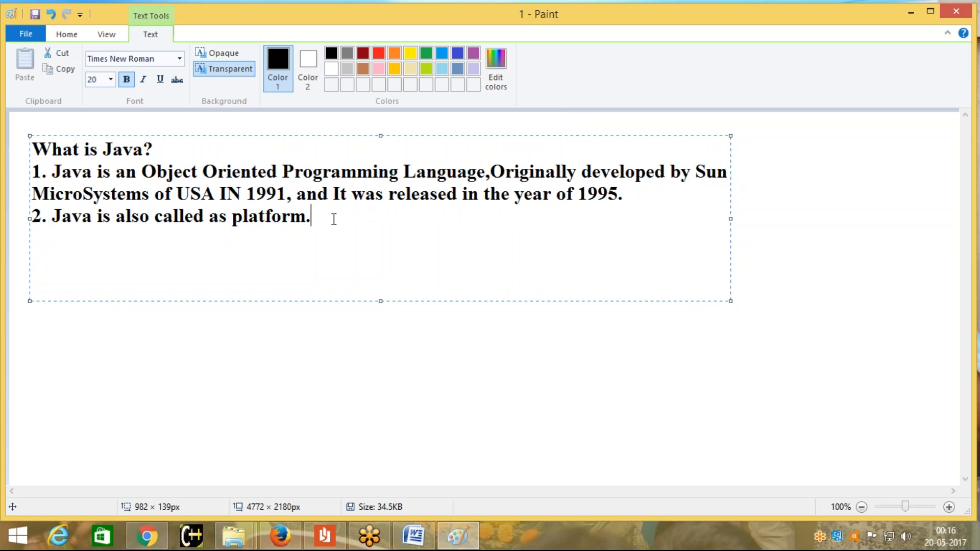
mouse_move(172, 208)
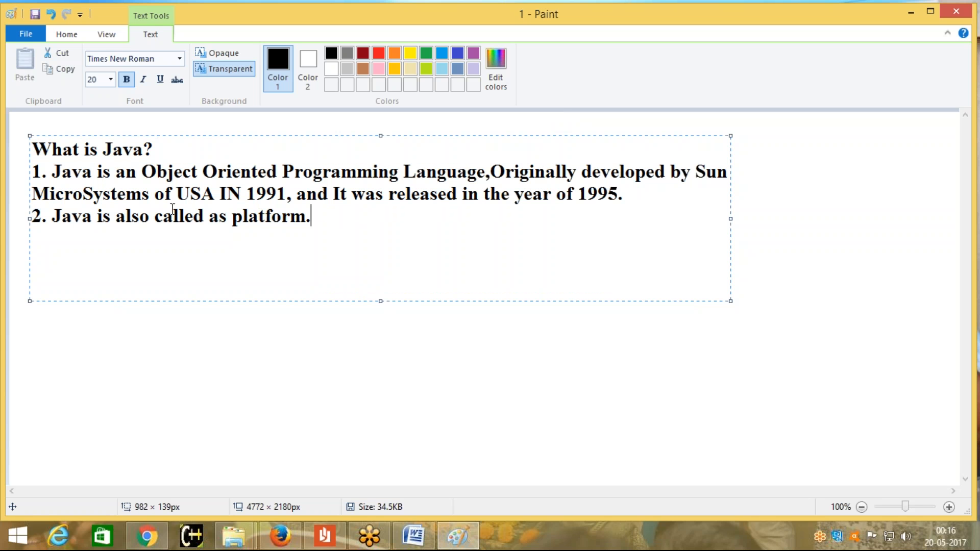
mouse_move(164, 215)
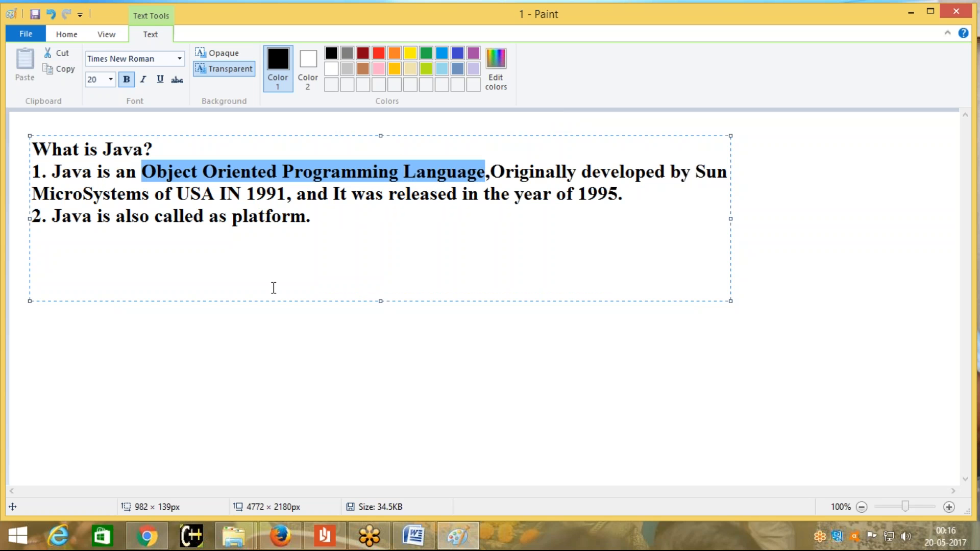
mouse_move(202, 255)
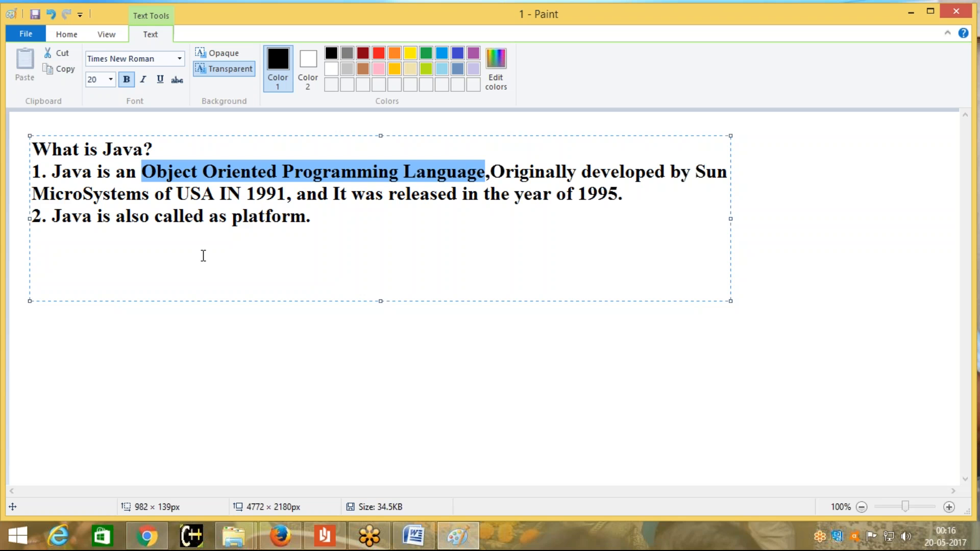
double_click(270, 217)
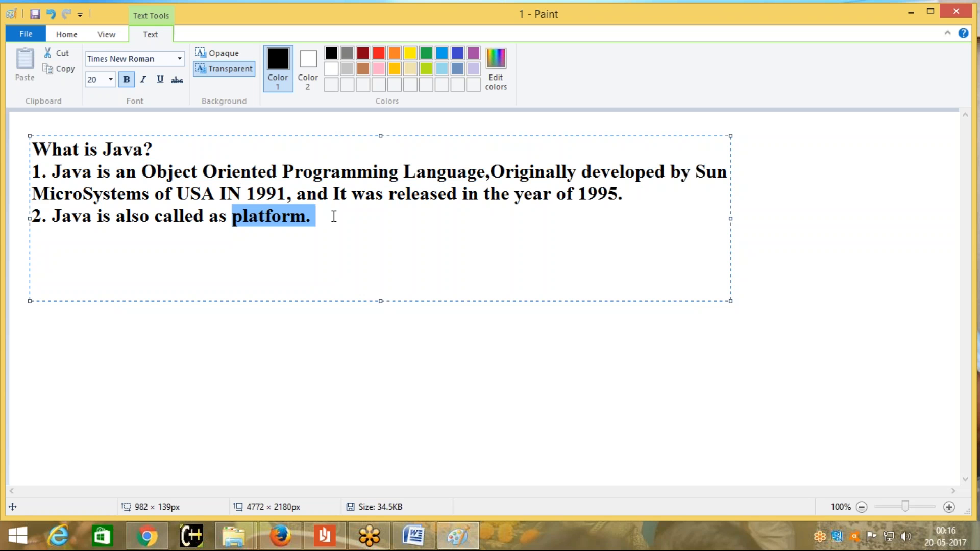
left_click(309, 217)
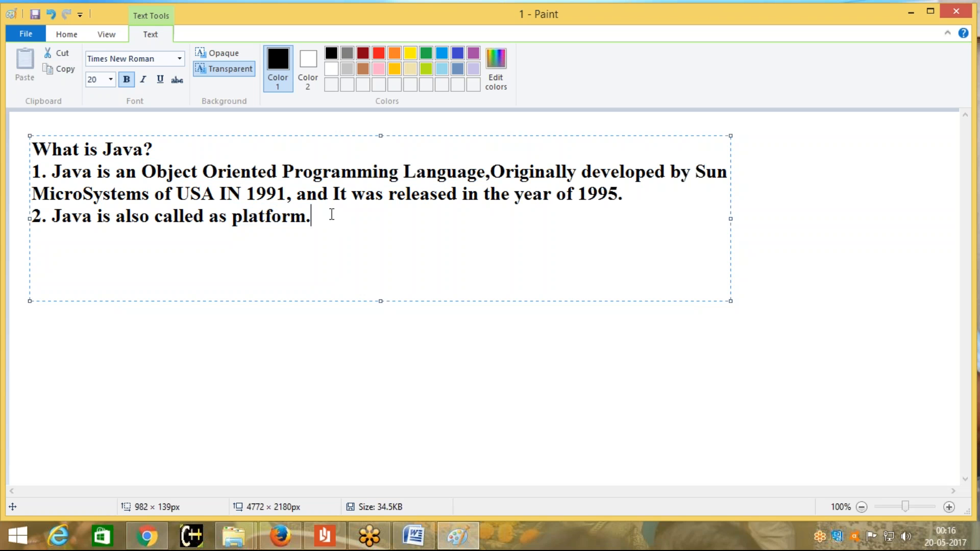
mouse_move(327, 210)
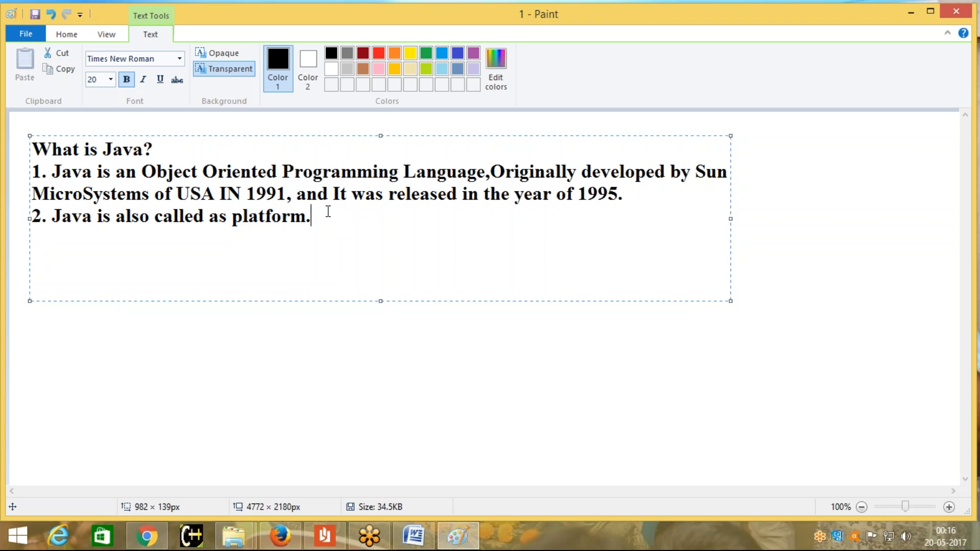
mouse_move(335, 231)
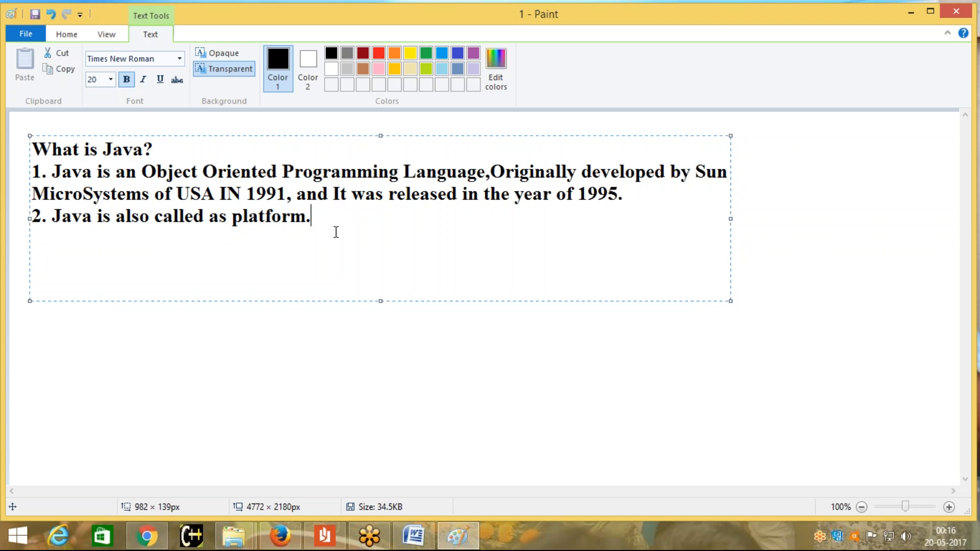
mouse_move(715, 27)
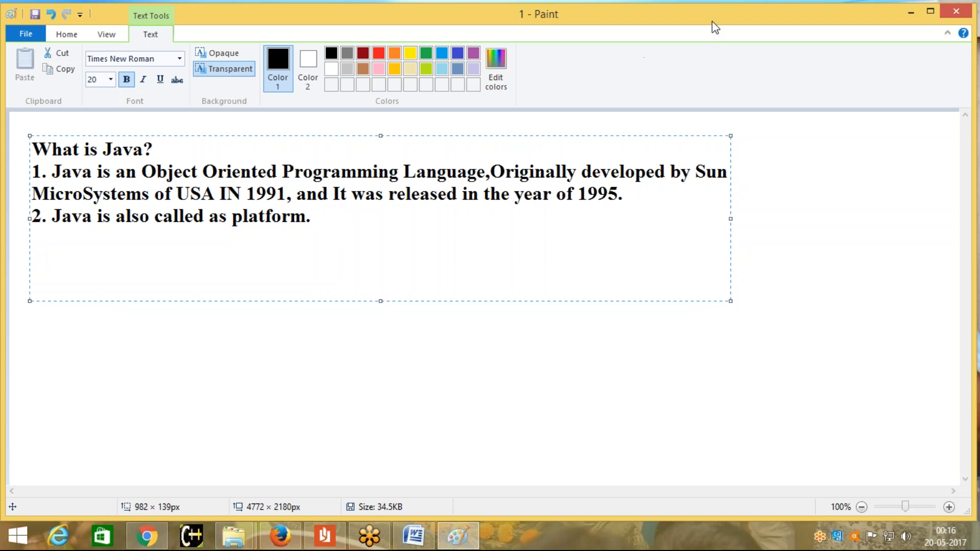